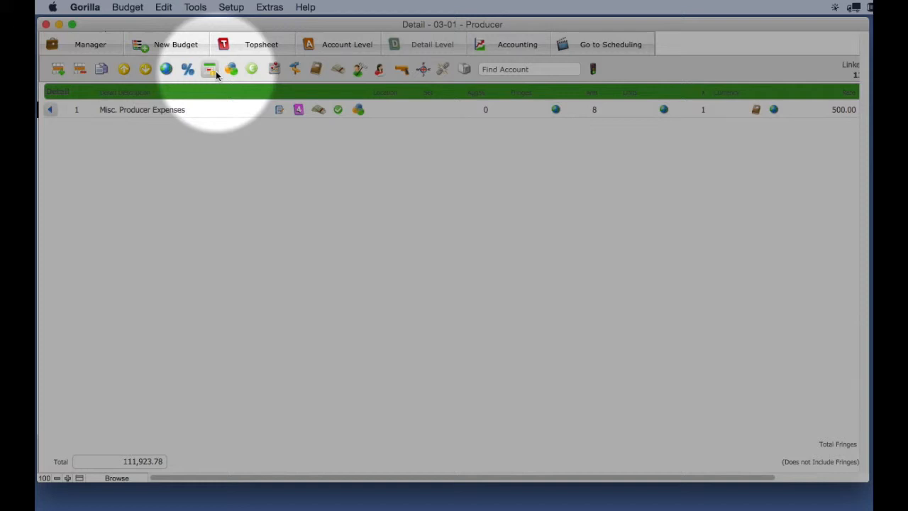
Step: Open the Units window listing keys like Day, Week, Hour and Month with hour equivalents
left_click(210, 69)
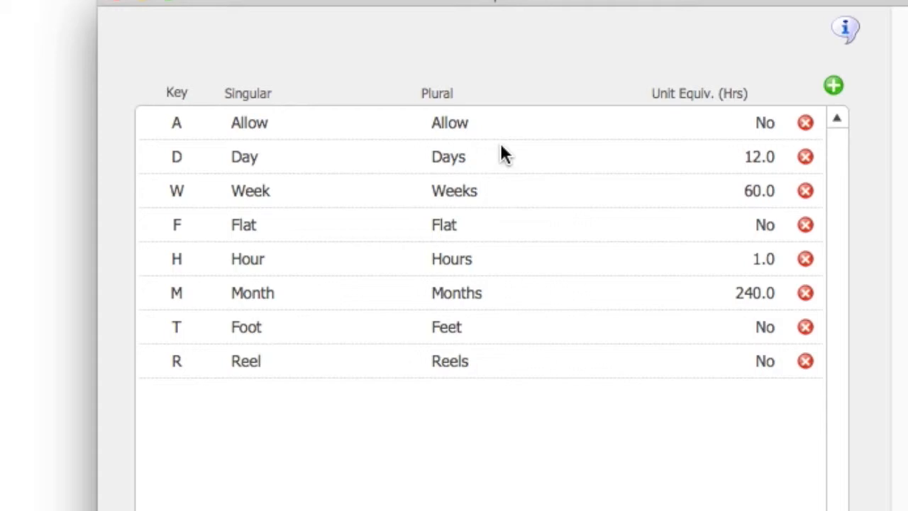
mouse_move(794, 146)
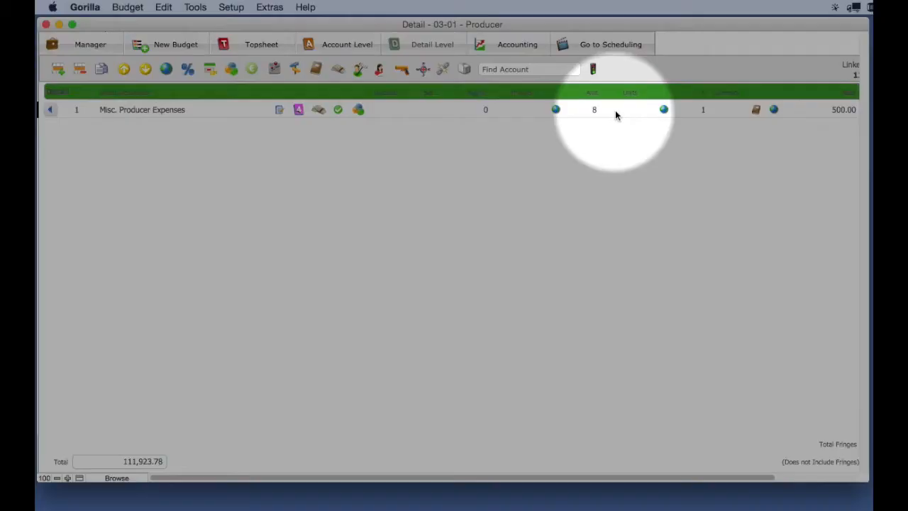
Step: Start editing the Units cell of the Misc. Producer Expenses line
left_click(703, 109)
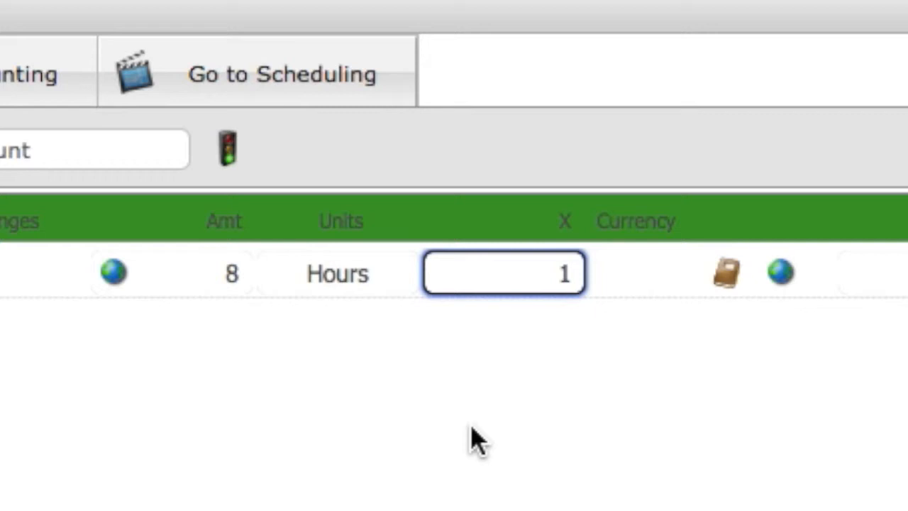
mouse_move(366, 323)
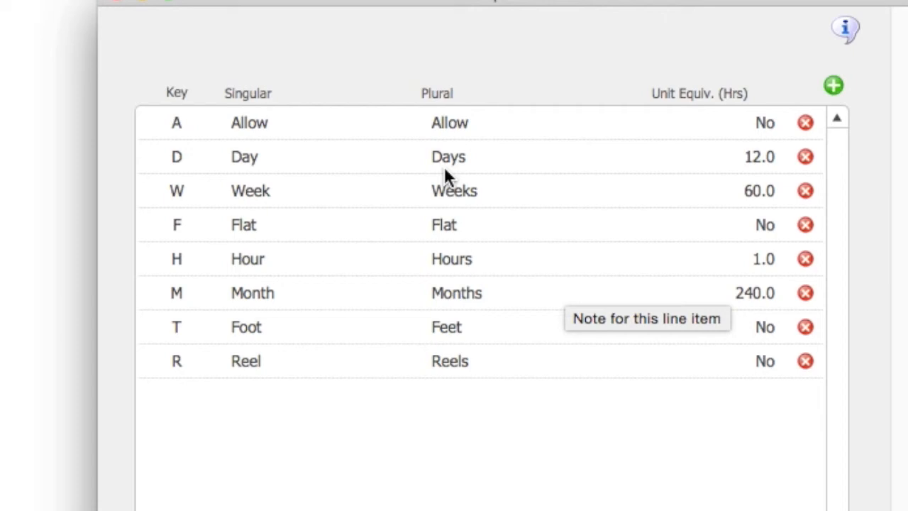
mouse_move(422, 176)
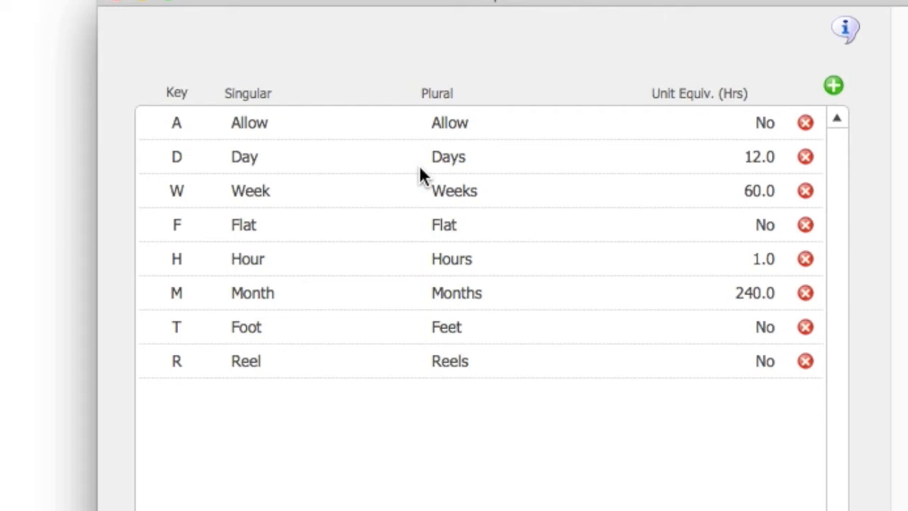
mouse_move(767, 204)
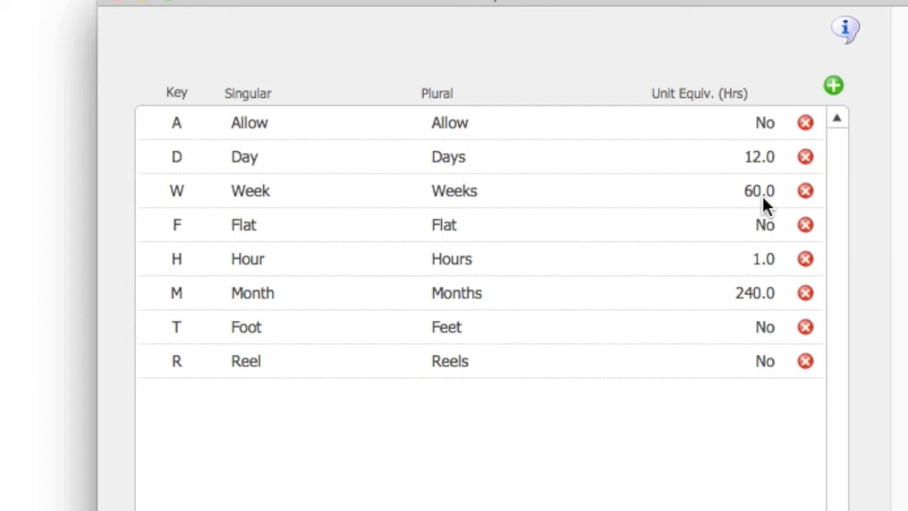
Step: Edit Week's 60.0 Unit Equiv. (Hrs) value in the Units table
left_click(759, 190)
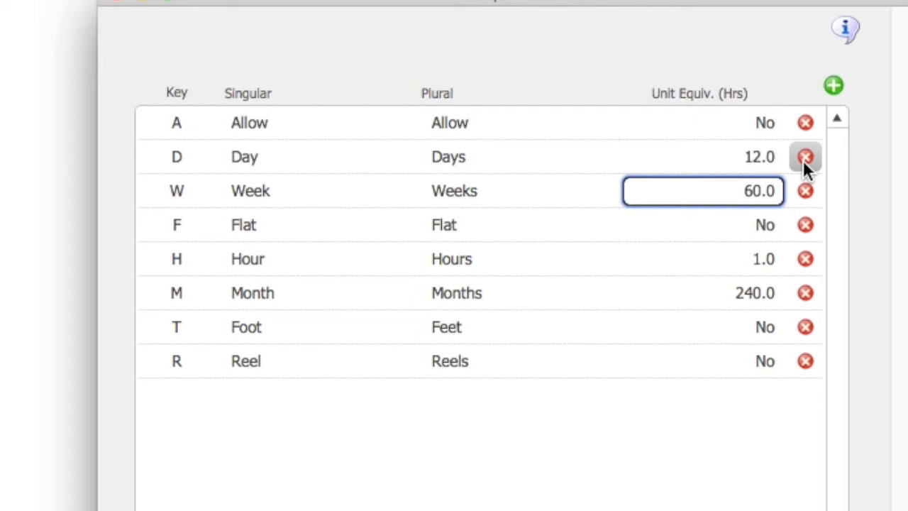